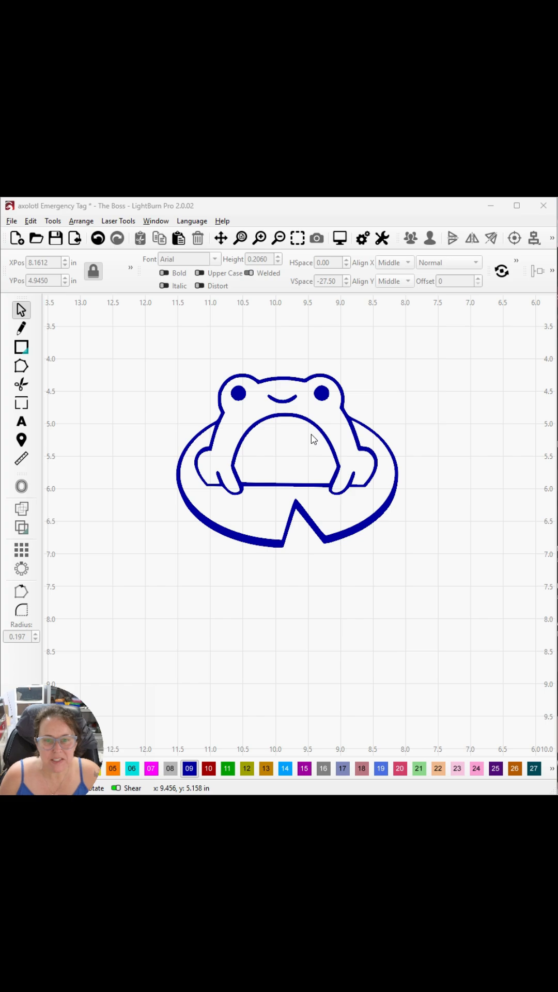
{"action": "mouse_move", "coordinate": [298, 439]}
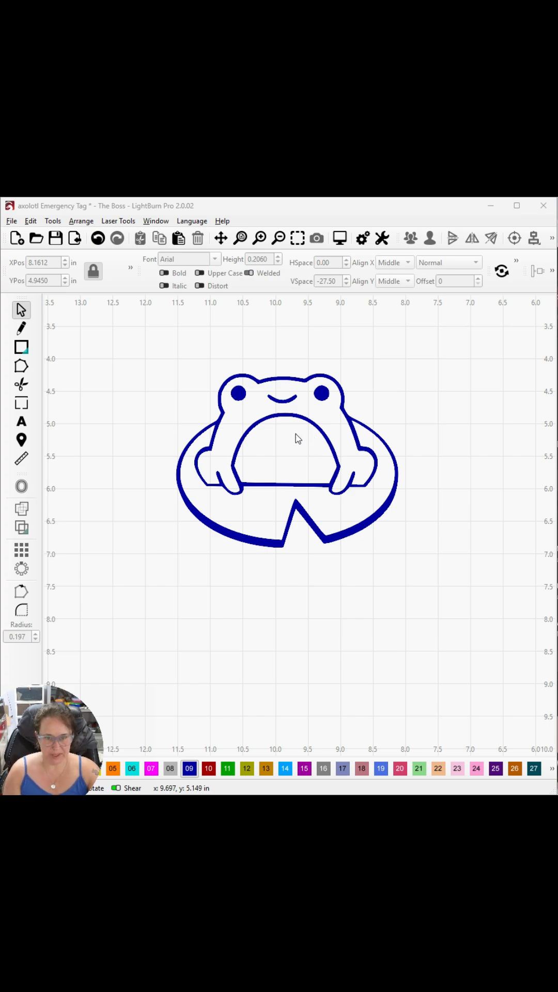
{"action": "mouse_move", "coordinate": [211, 438]}
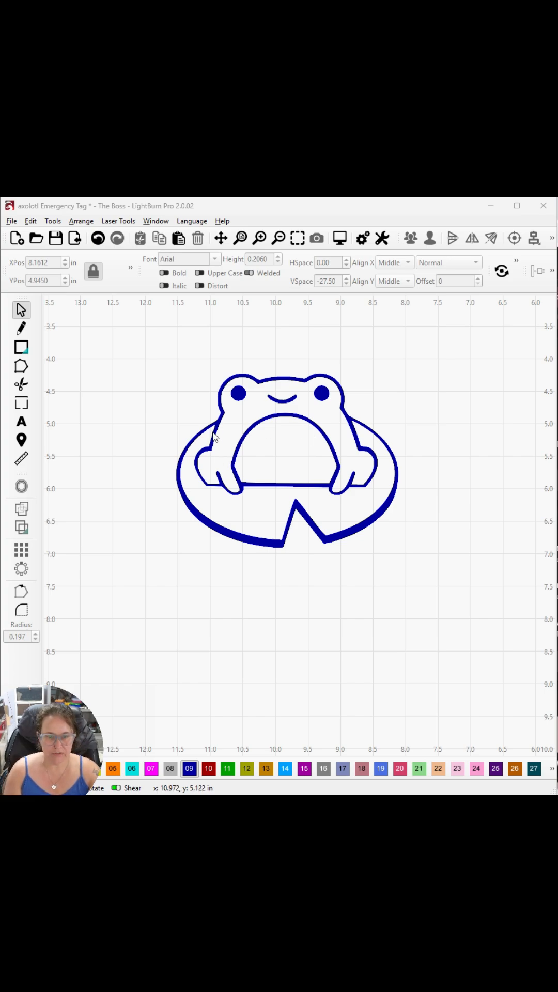
{"action": "mouse_move", "coordinate": [343, 561]}
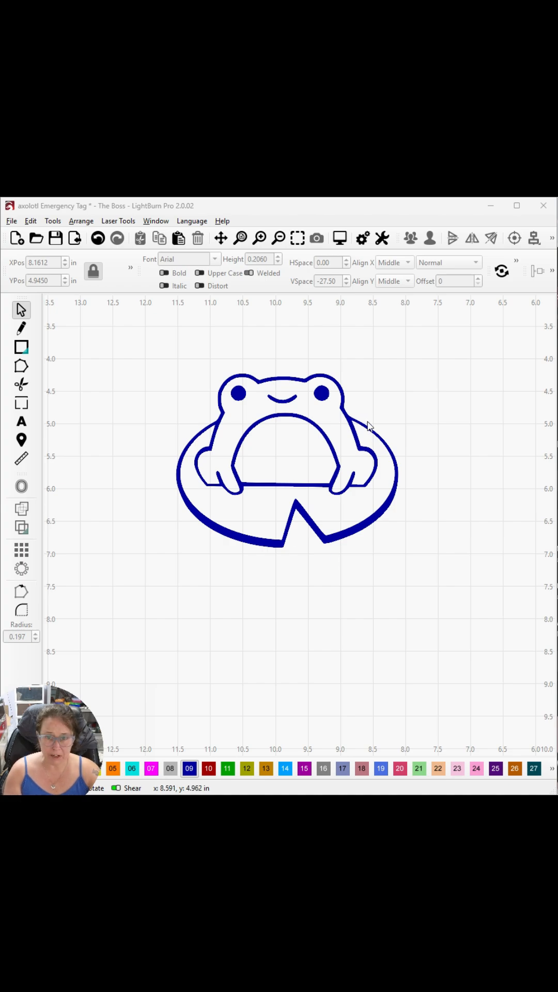
Step: Cut the lower rectangle out of the lily pad with Boolean Difference
{"action": "left_click", "coordinate": [20, 347]}
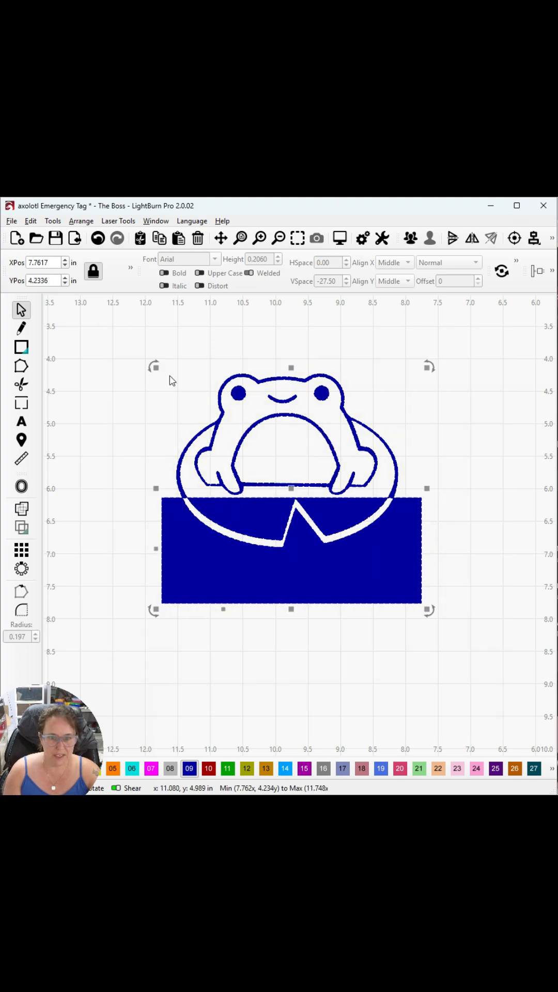
{"action": "left_click", "coordinate": [54, 222]}
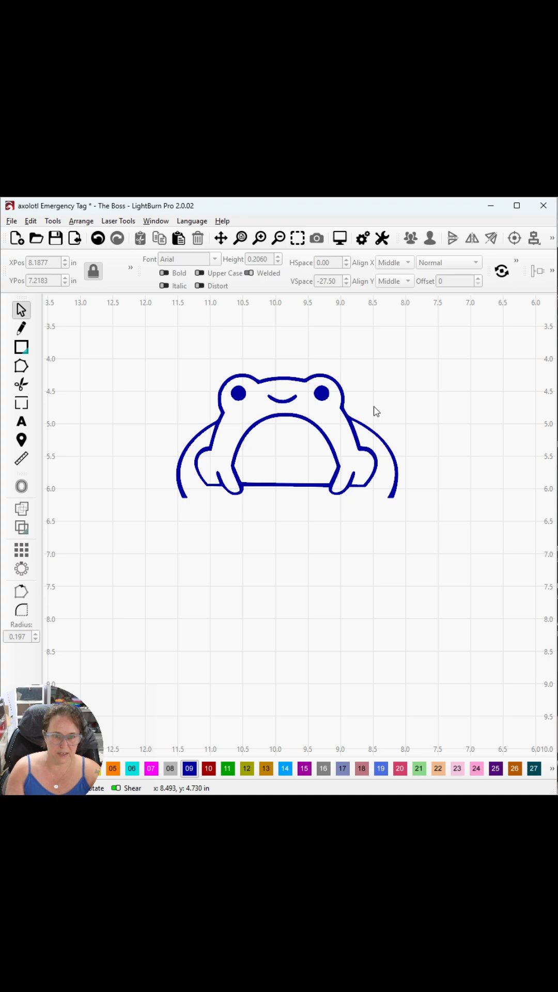
{"action": "left_click", "coordinate": [285, 436]}
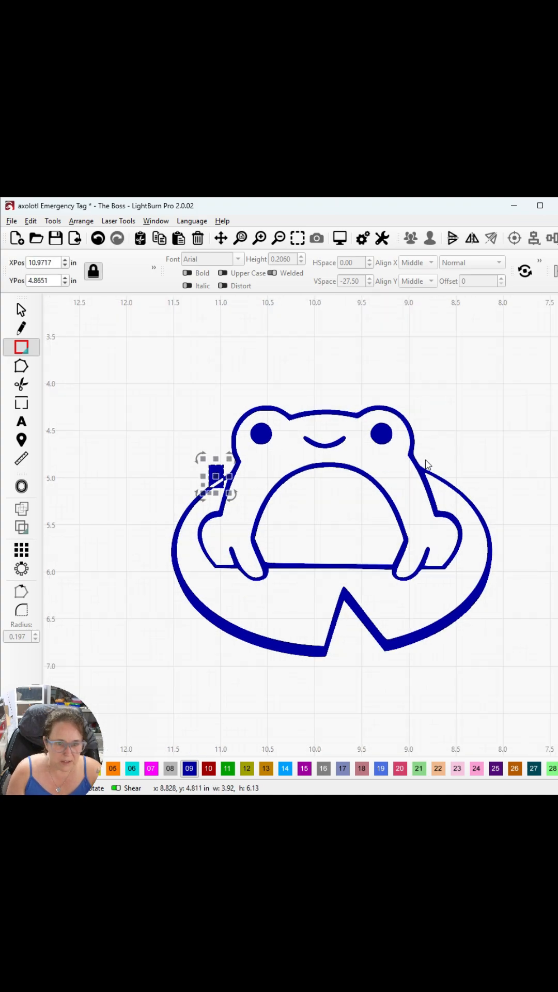
Step: Place a small square at the left arm junction and move the artwork to the green layer
{"action": "left_click_drag", "start_coordinate": [215, 478], "coordinate": [433, 472]}
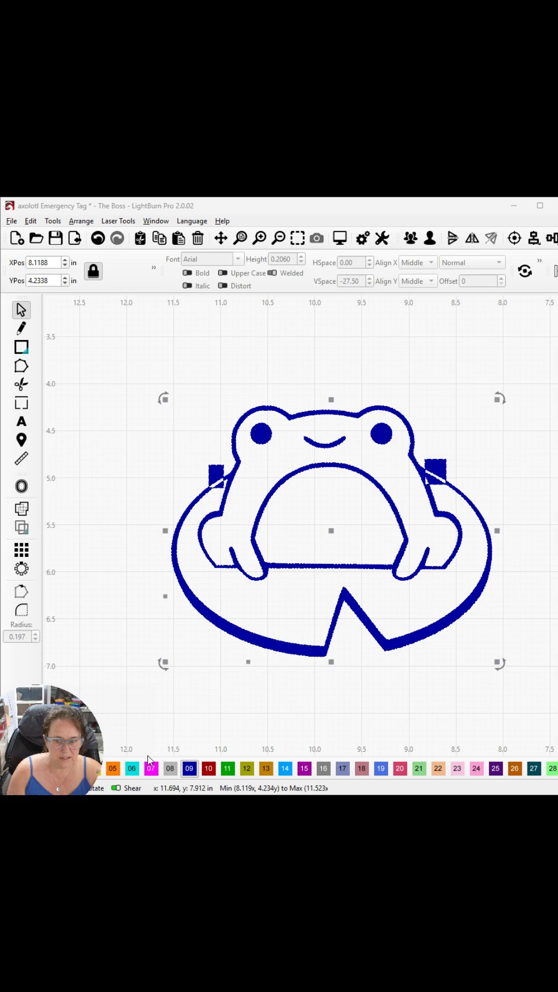
{"action": "left_click", "coordinate": [228, 769]}
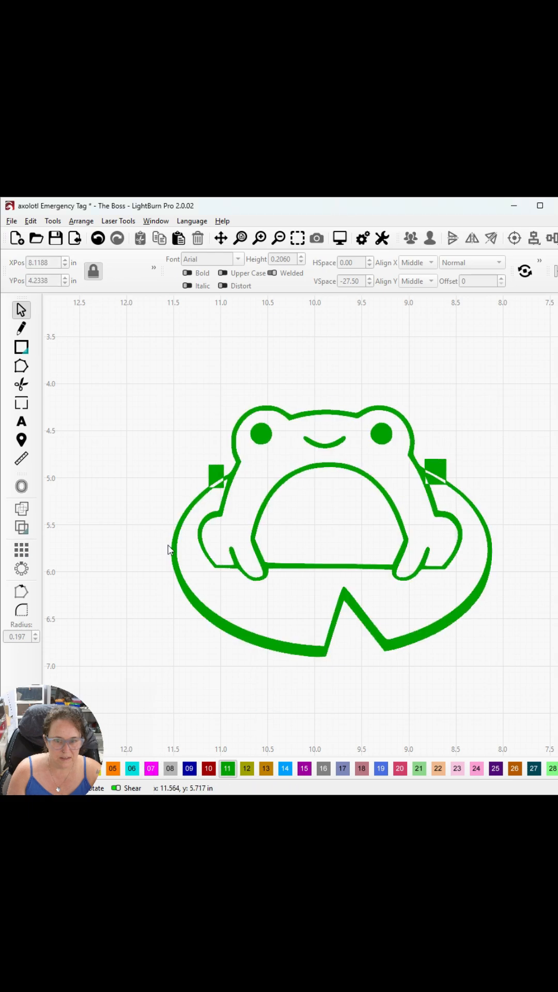
{"action": "left_click", "coordinate": [246, 769]}
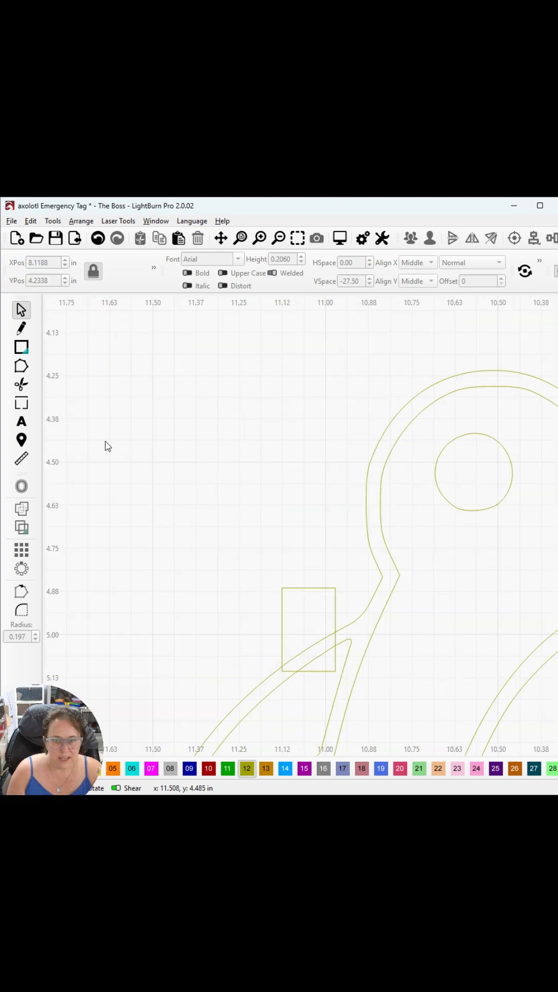
Step: Sever the pad outline at both arm junctions with the Edit Nodes tool
{"action": "left_click", "coordinate": [20, 385]}
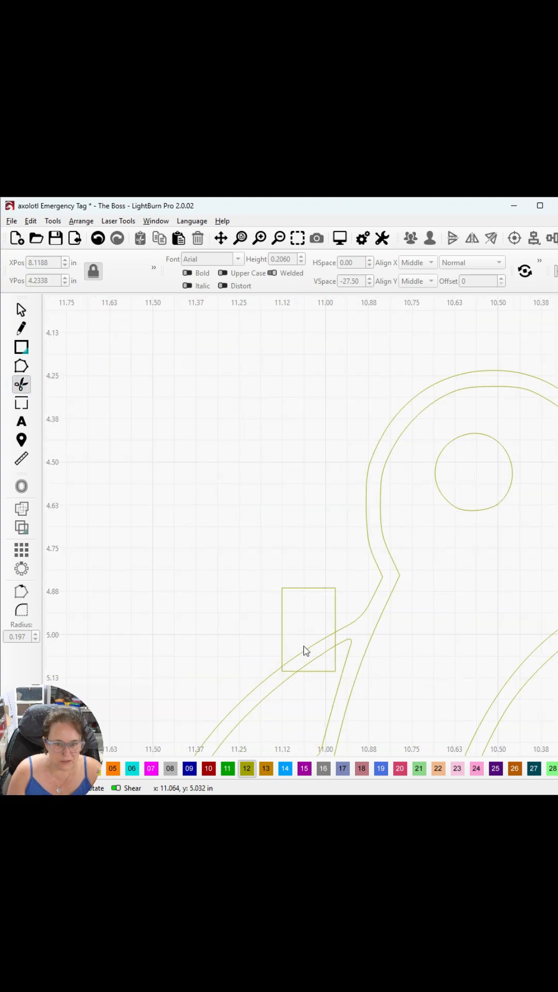
{"action": "mouse_move", "coordinate": [307, 651]}
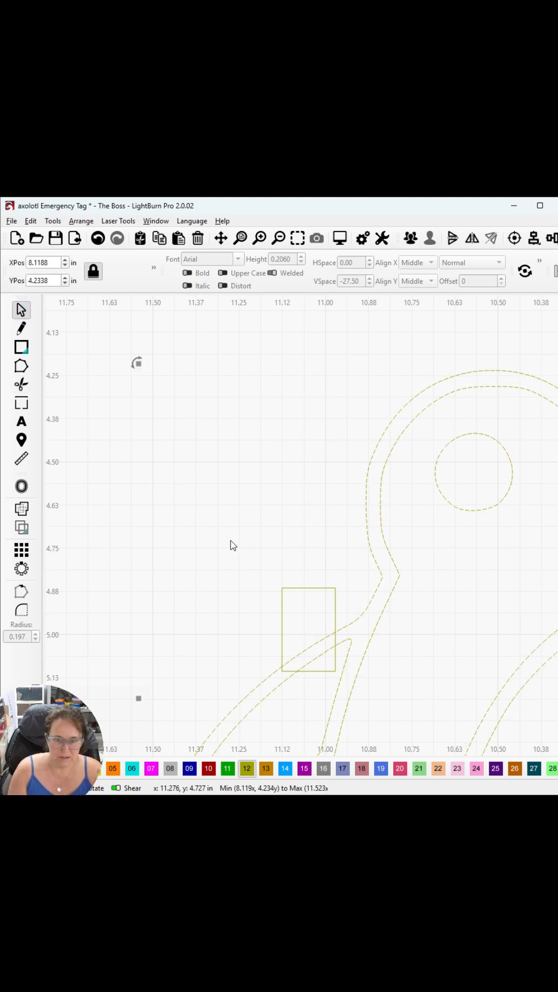
{"action": "left_click", "coordinate": [21, 385]}
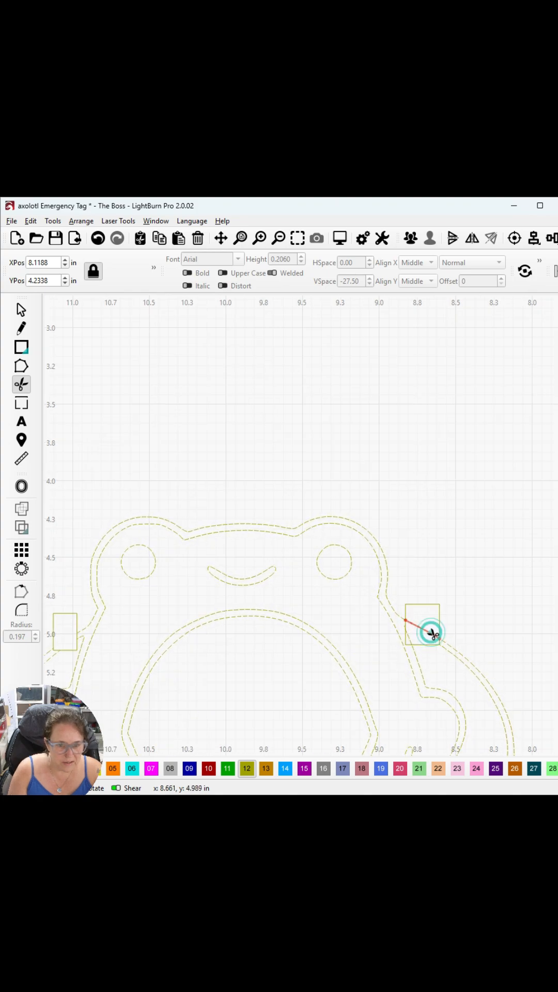
{"action": "left_click_drag", "start_coordinate": [433, 632], "coordinate": [490, 689]}
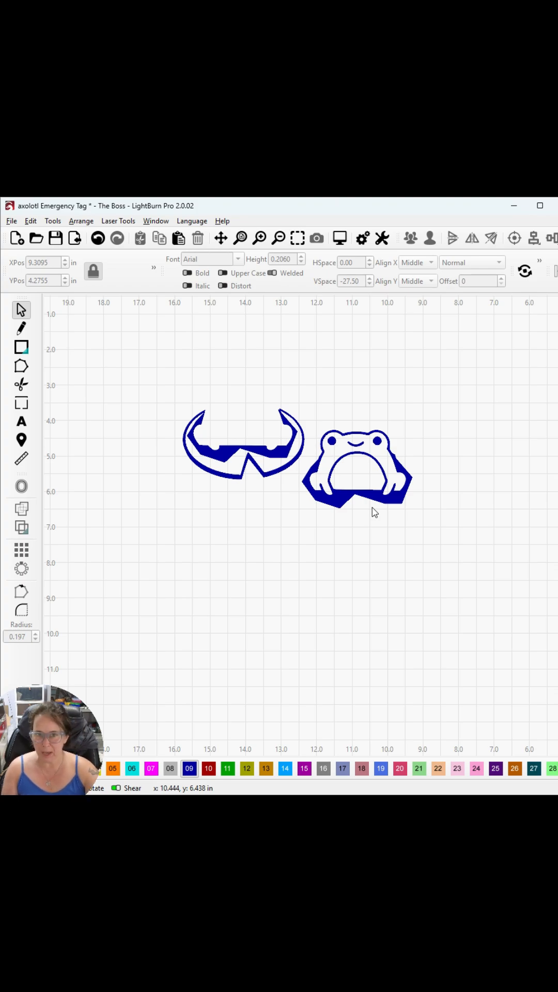
{"action": "mouse_move", "coordinate": [378, 443]}
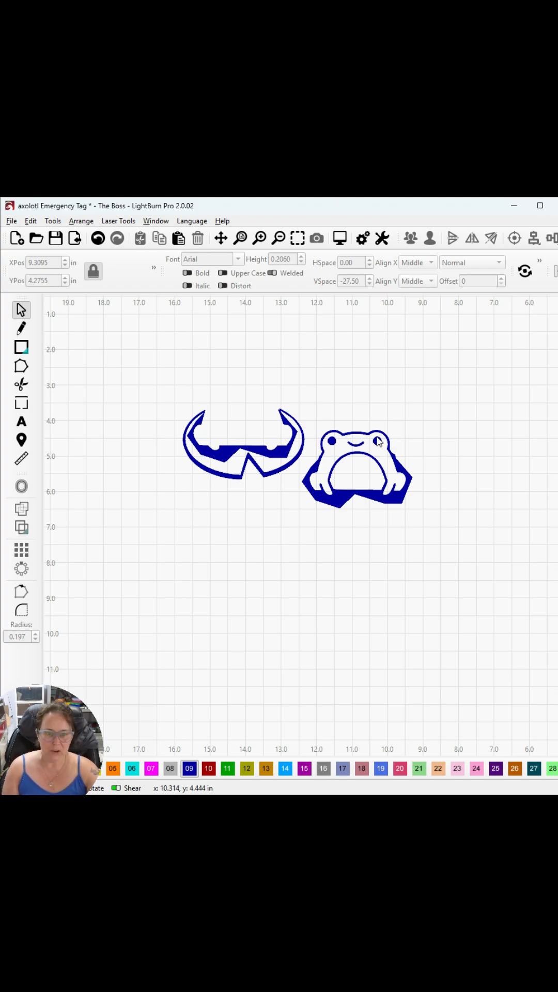